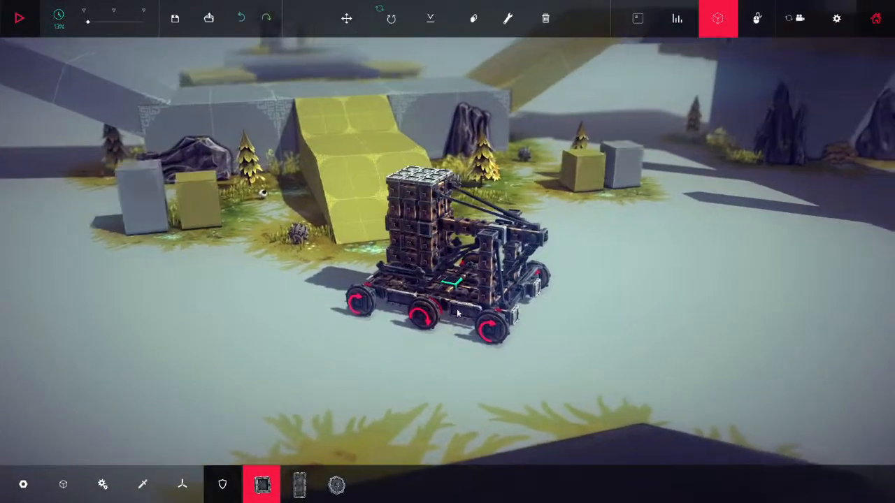
- Show the mechanical block category in the bottom build bar
click(104, 483)
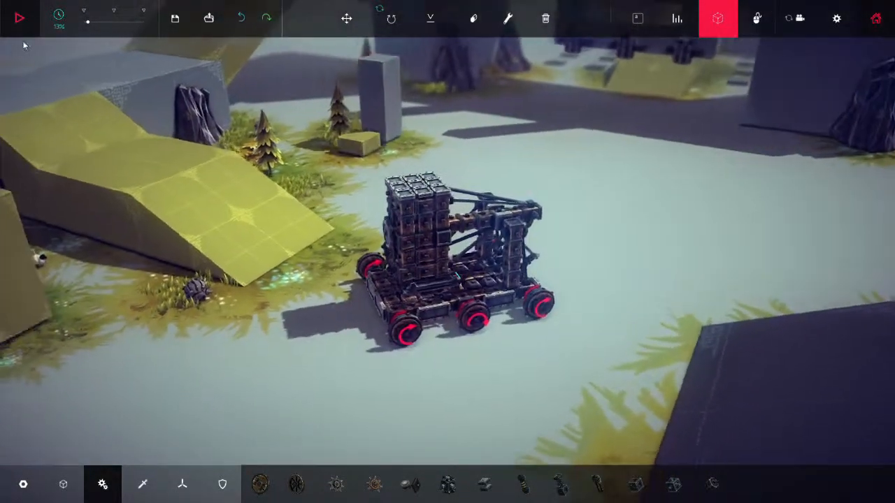
click(20, 17)
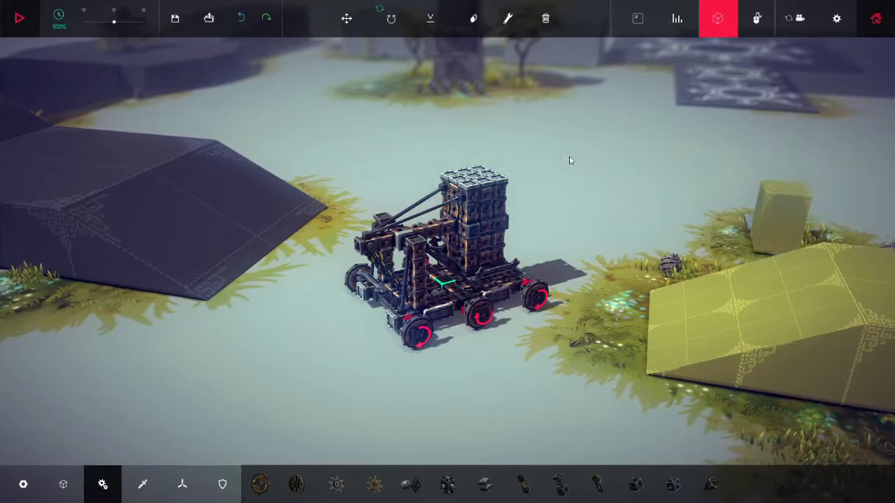
- Run the machine until the zone is conquered, then advance to the Perimeter Wall zone
click(20, 18)
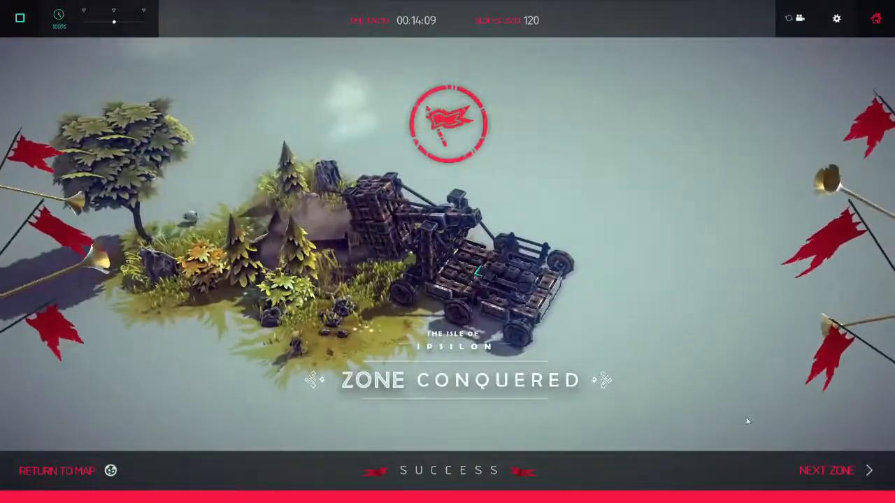
click(828, 470)
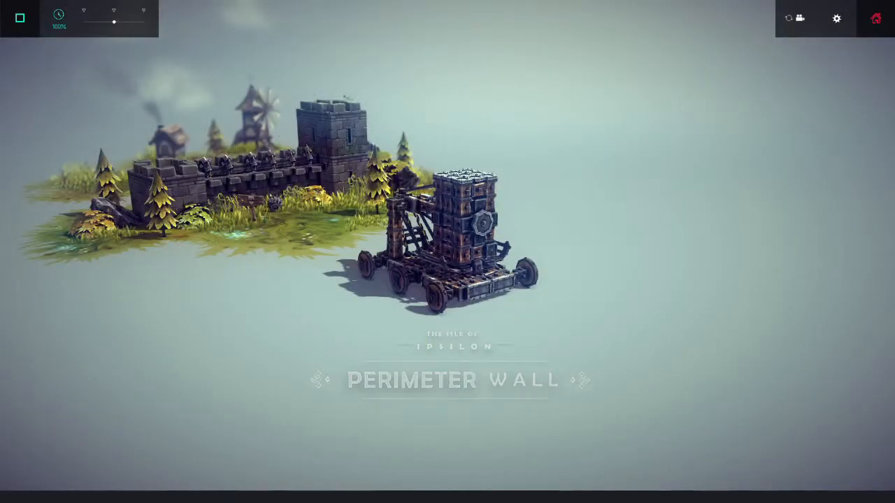